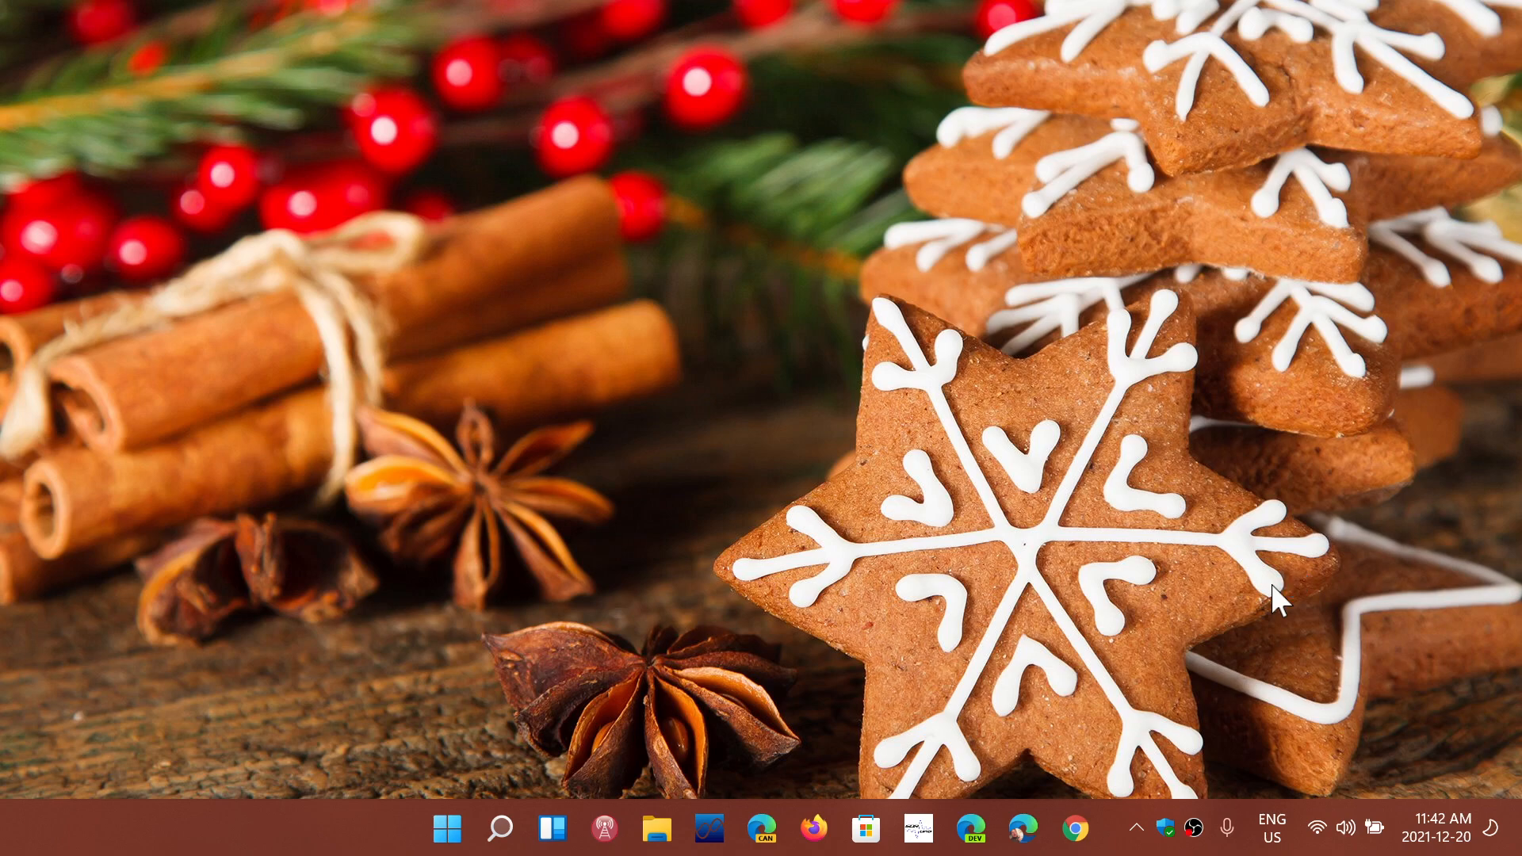
mouse_move(1131, 447)
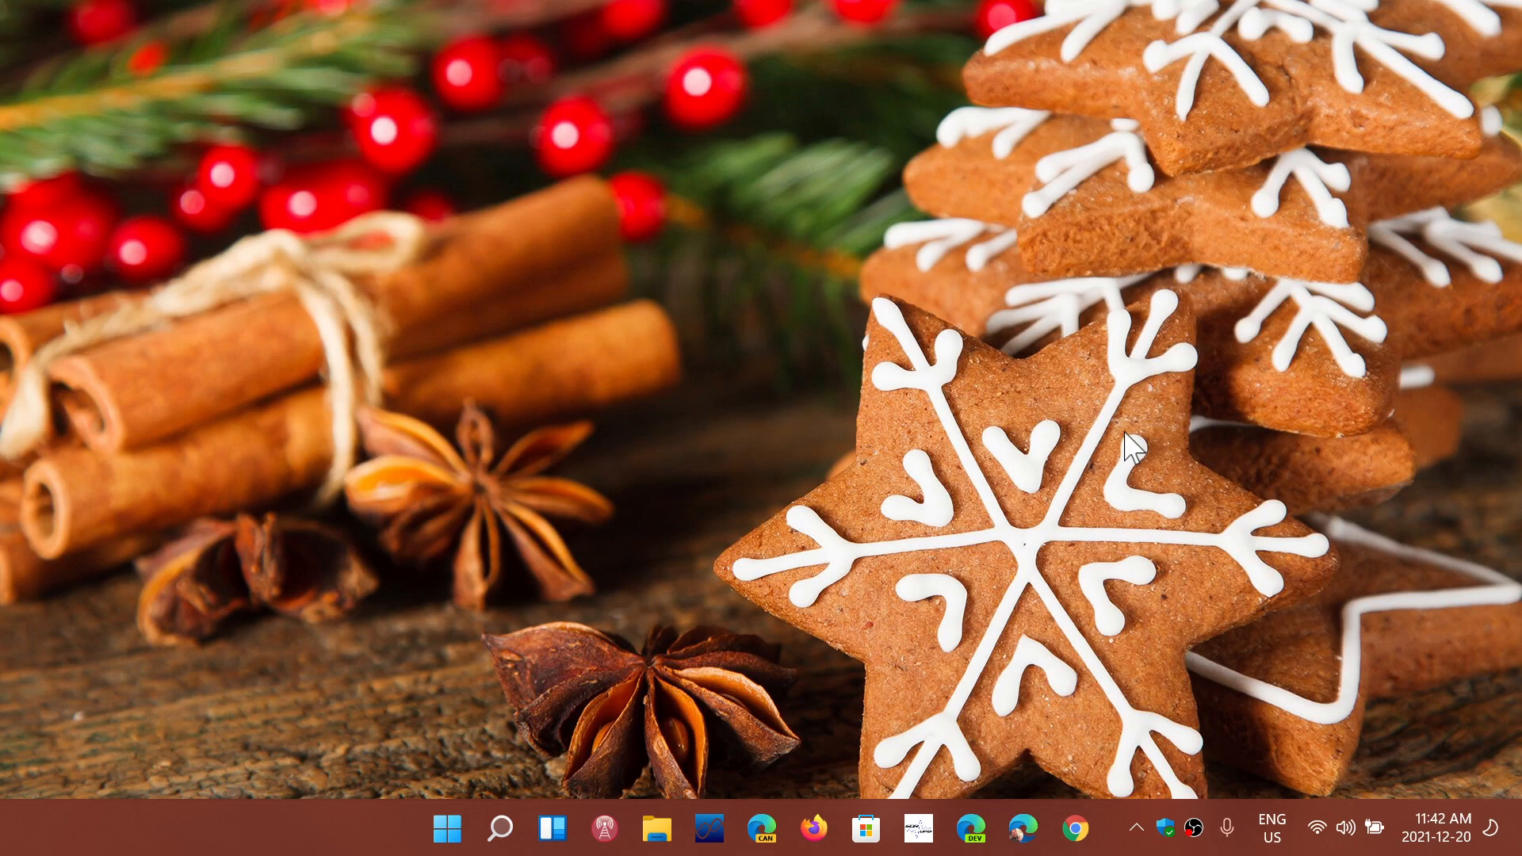
mouse_move(814, 823)
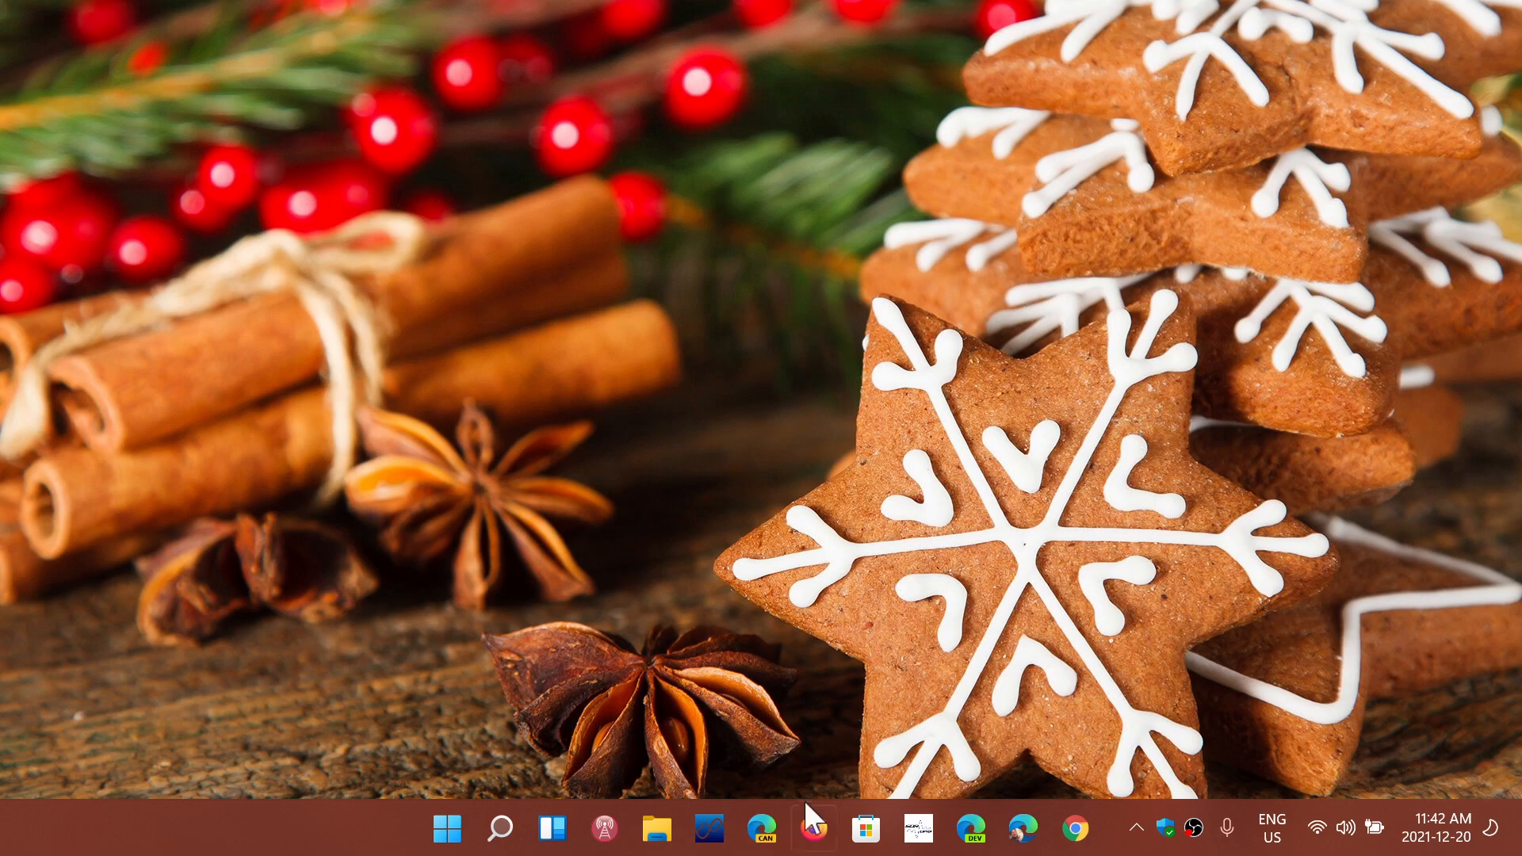
Start Firefox from the taskbar and show its main hamburger menu over the new tab
click(813, 827)
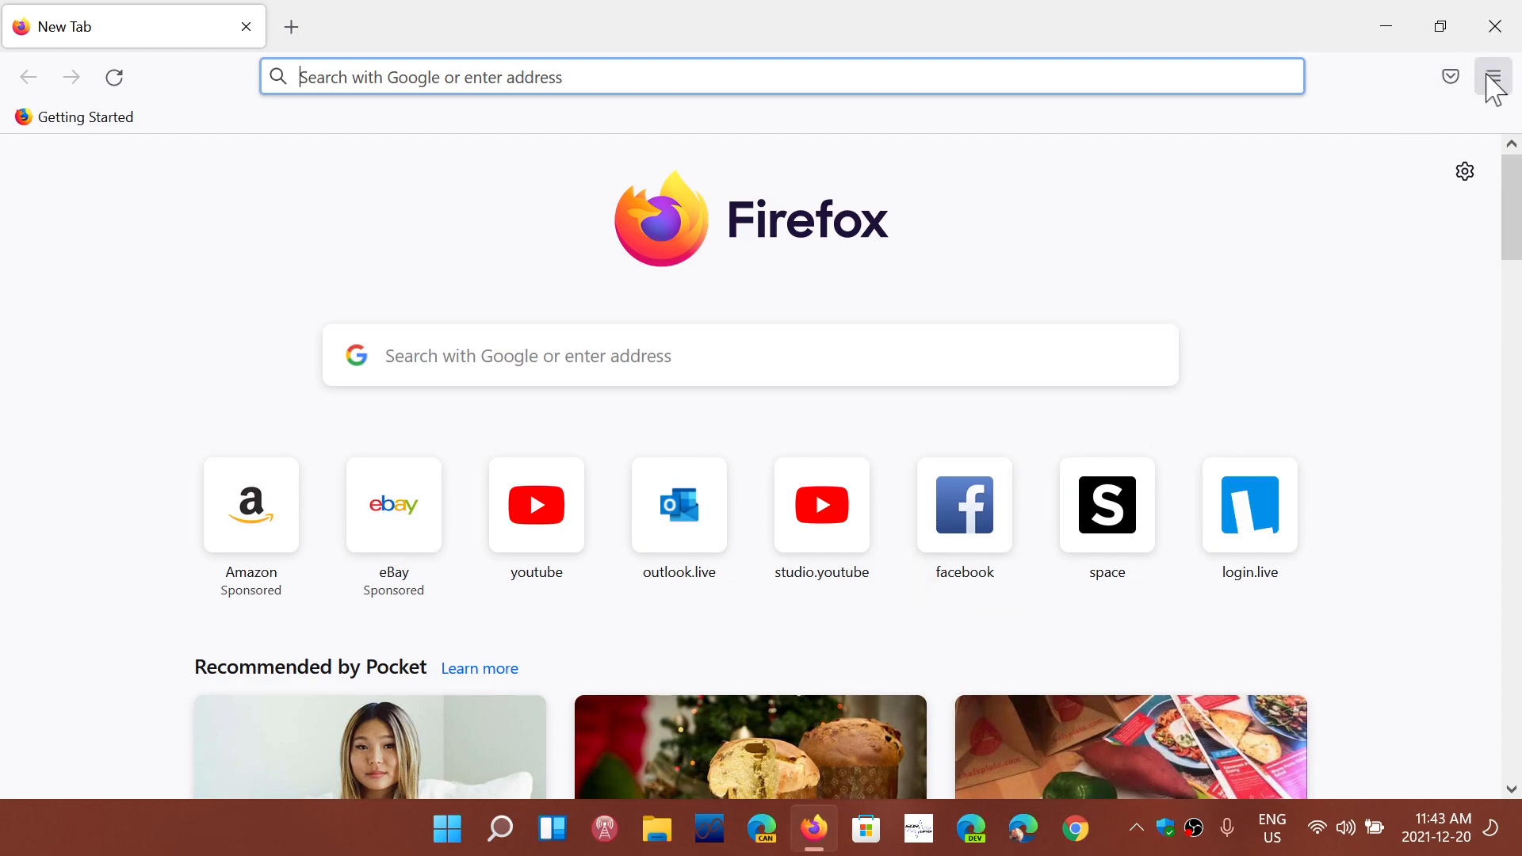
click(1493, 77)
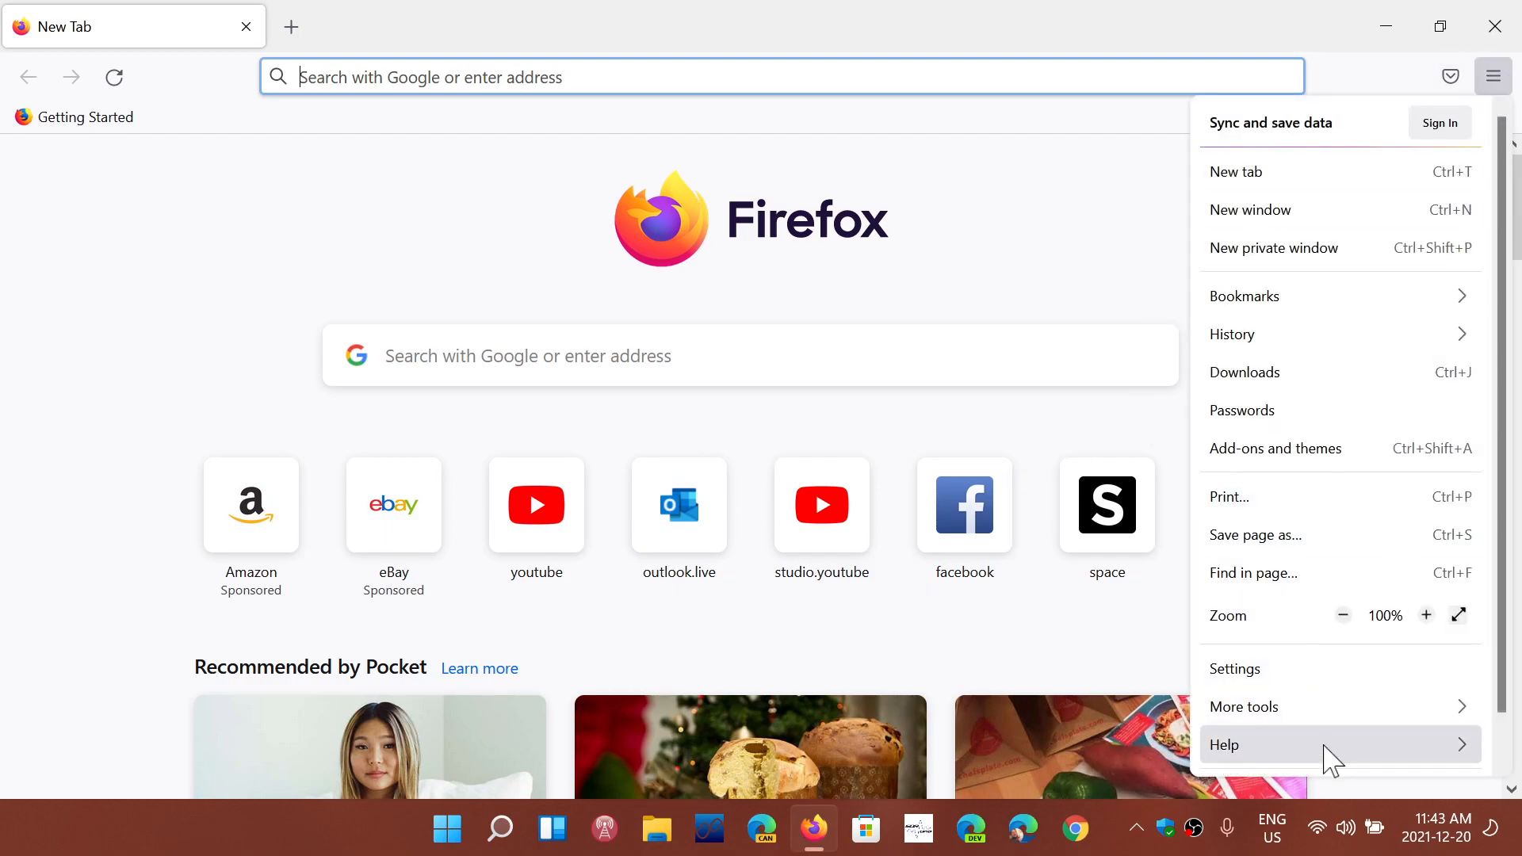
Reach About Firefox via Help, showing the browser up to date at 95.0.2 (64-bit)
click(1225, 745)
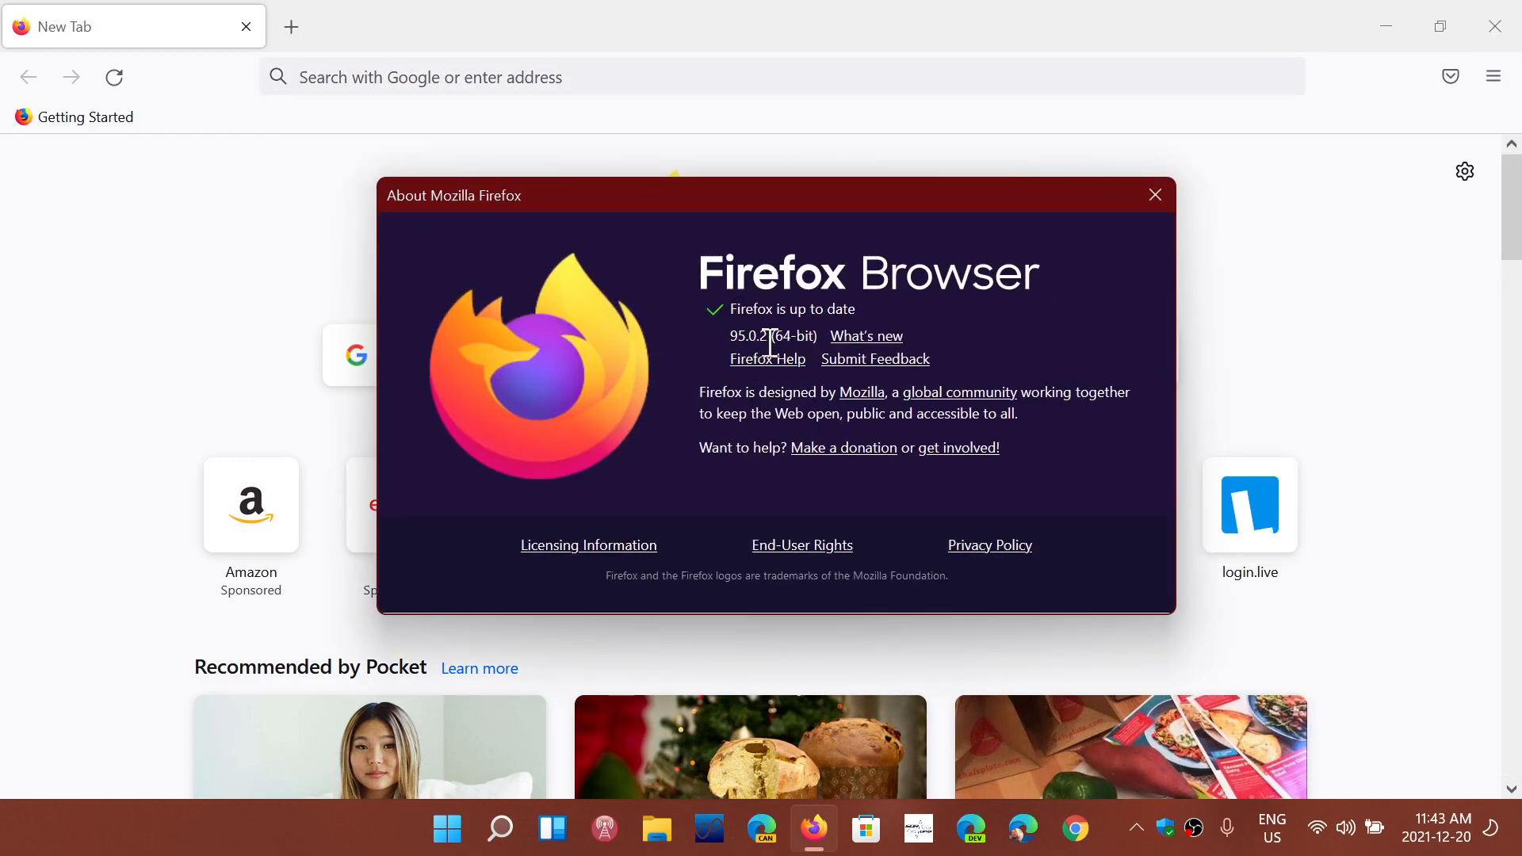
mouse_move(1124, 477)
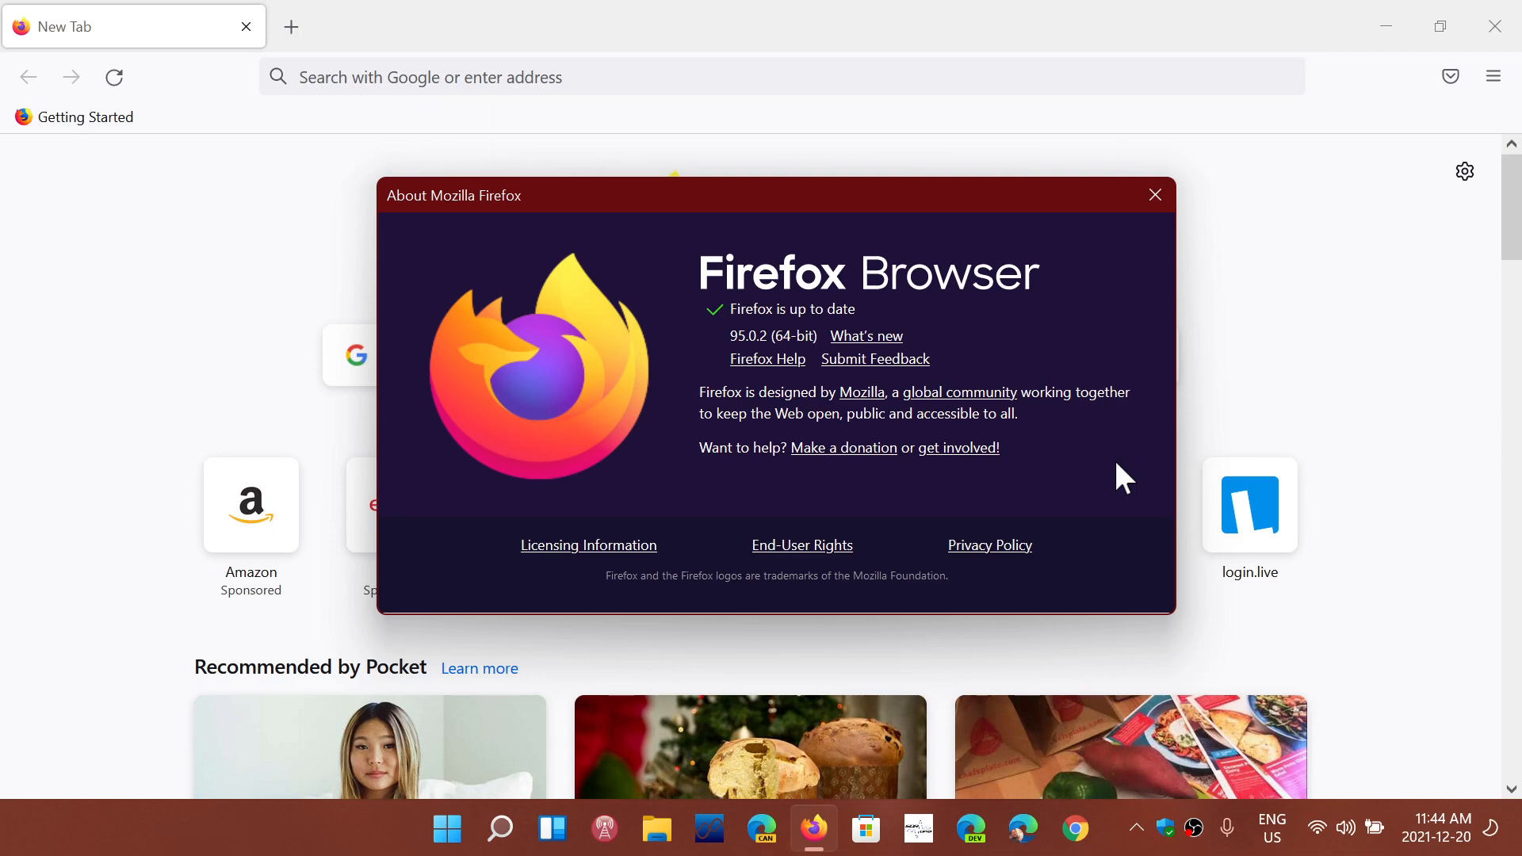
mouse_move(1155, 195)
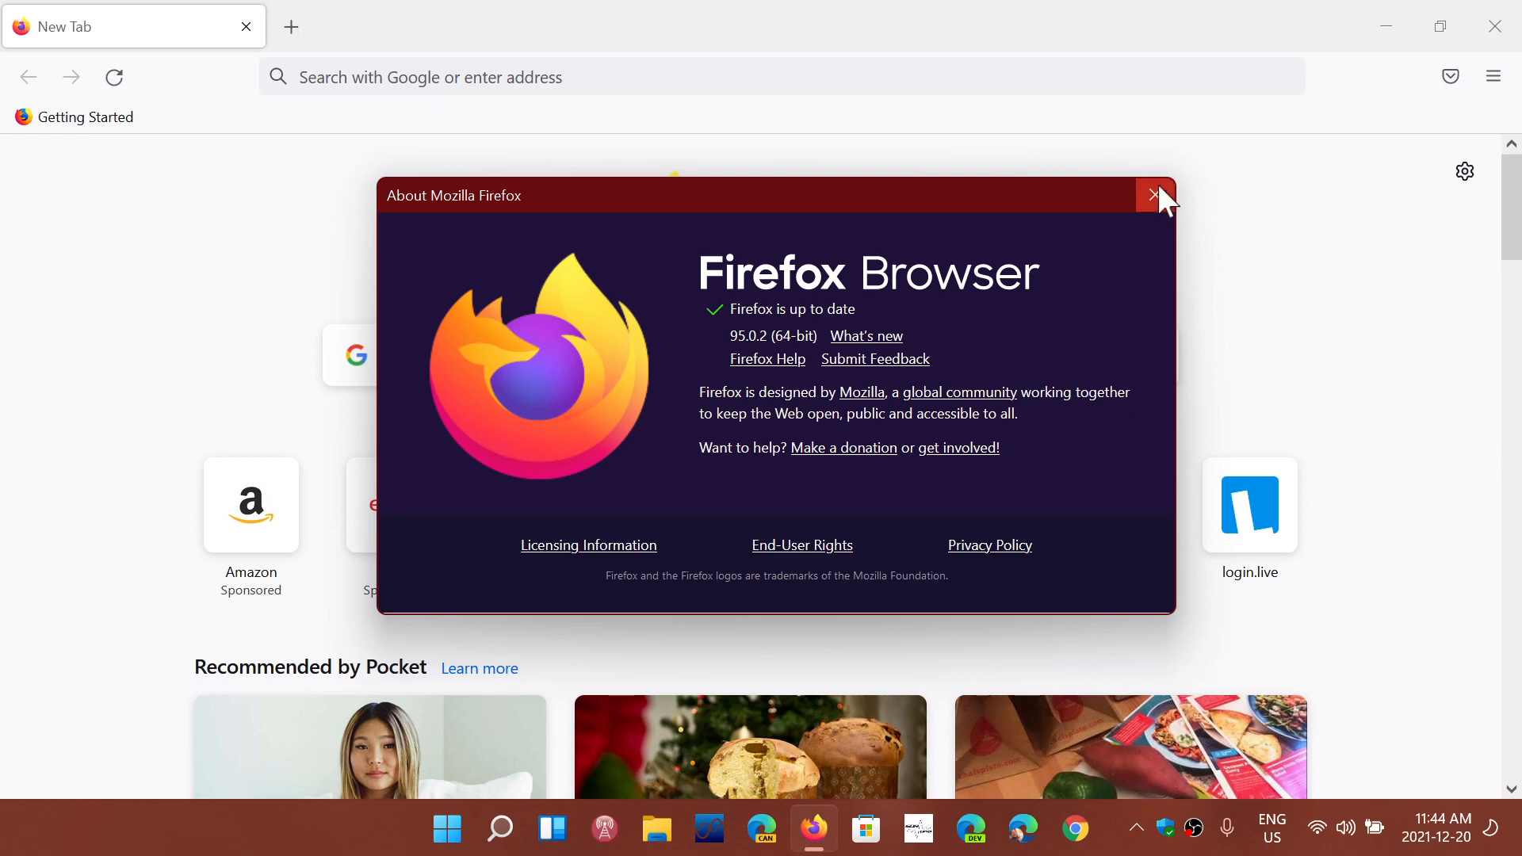
Dismiss the About window and exit Firefox, returning to the desktop
click(1155, 195)
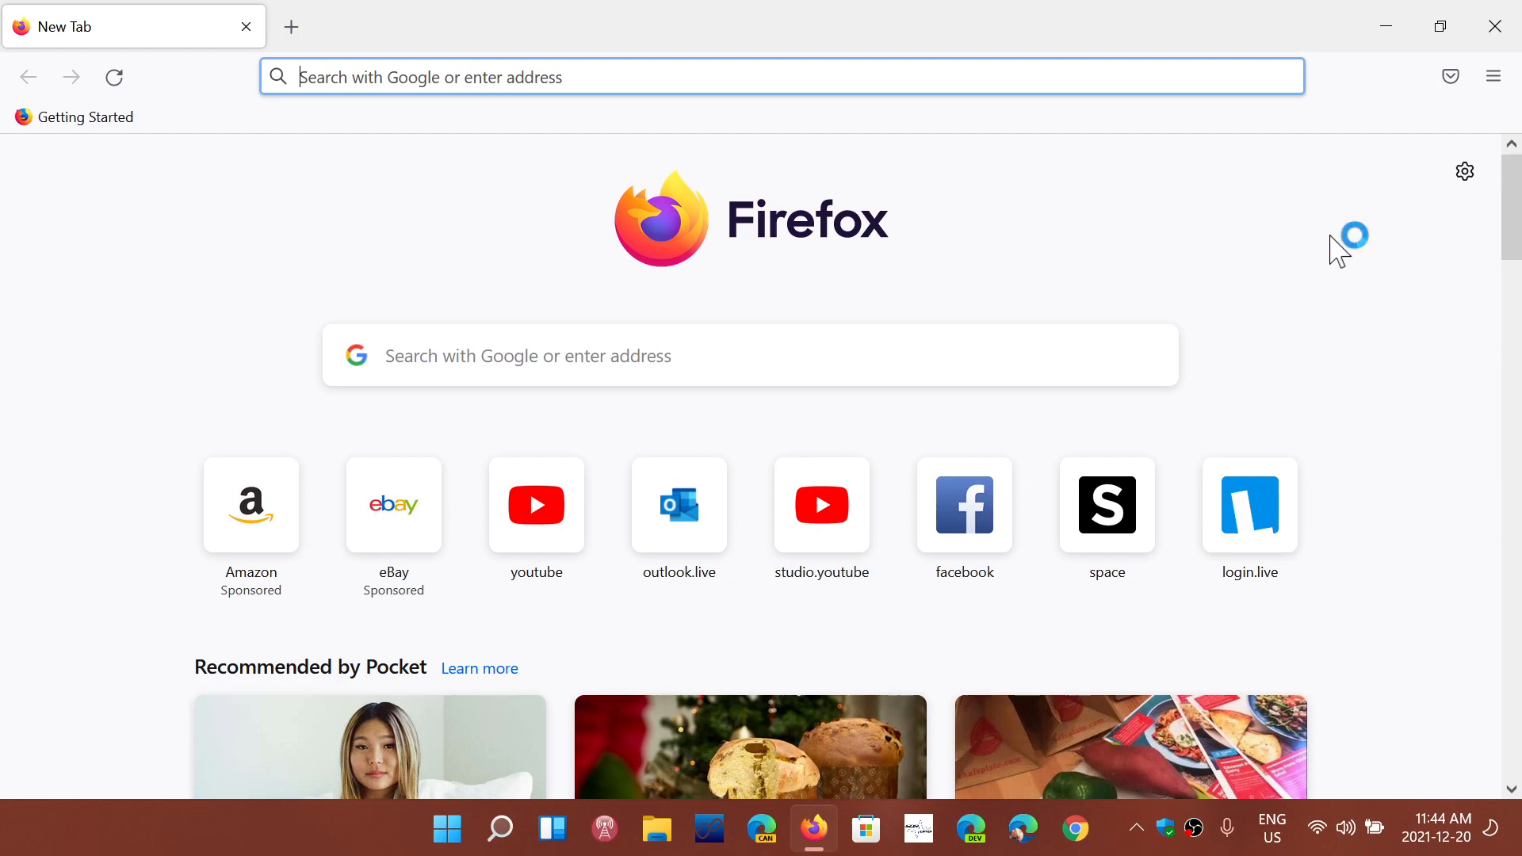
mouse_move(1398, 204)
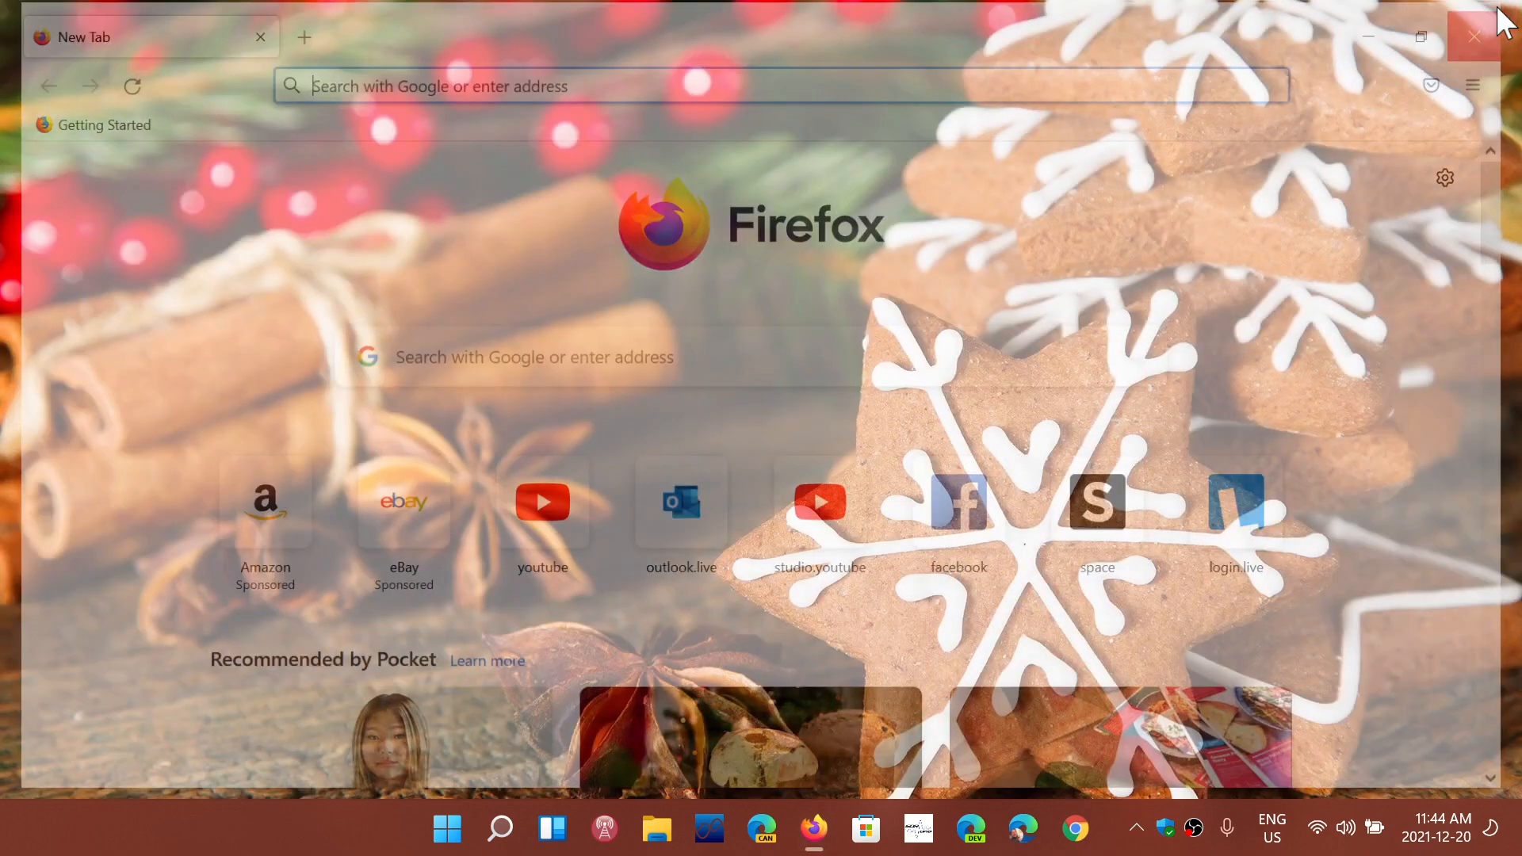
click(1474, 36)
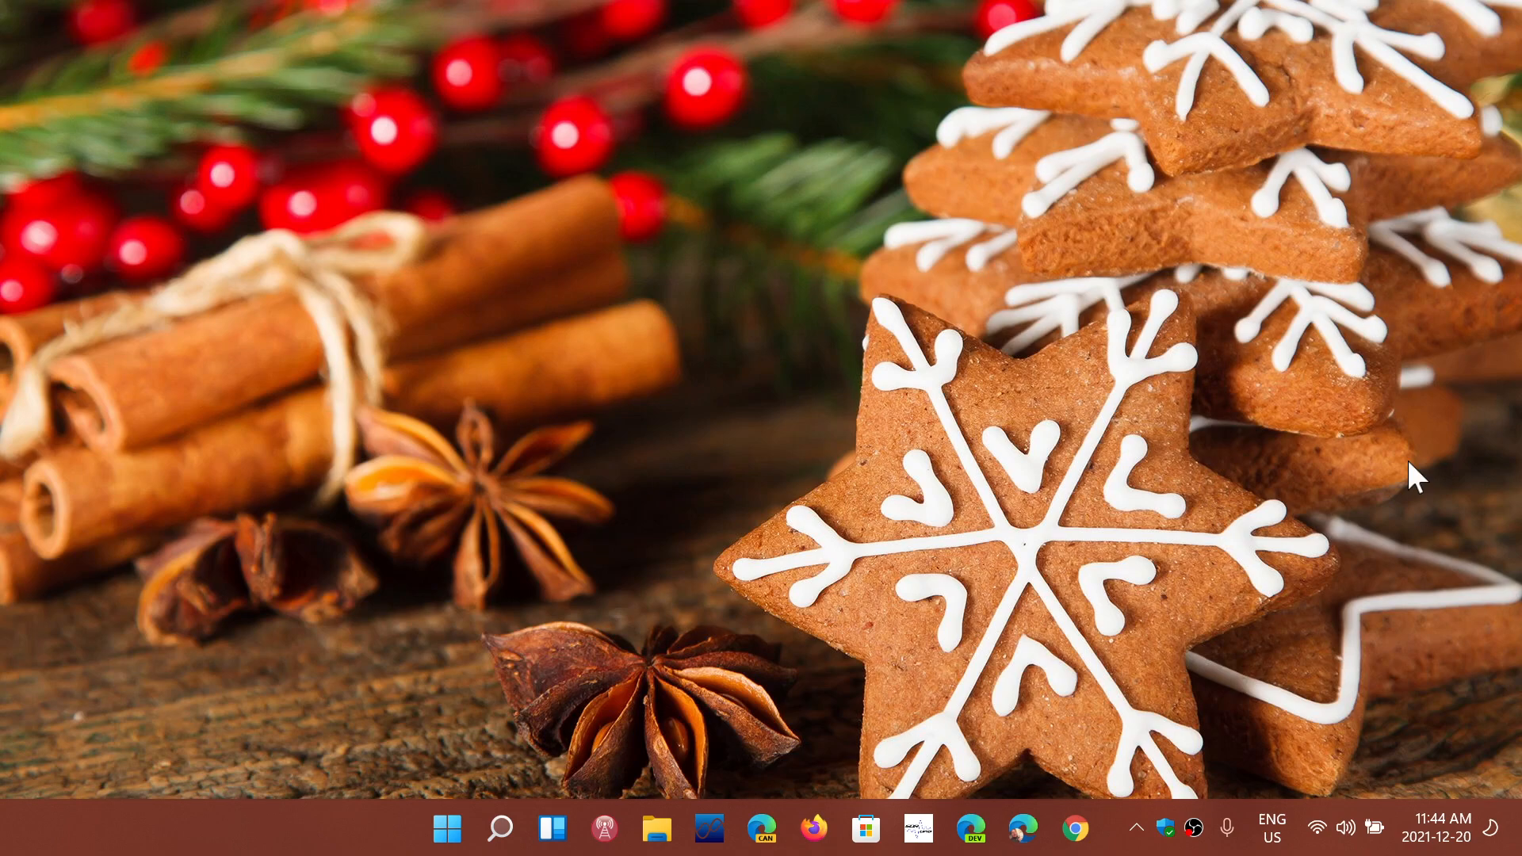
mouse_move(968, 455)
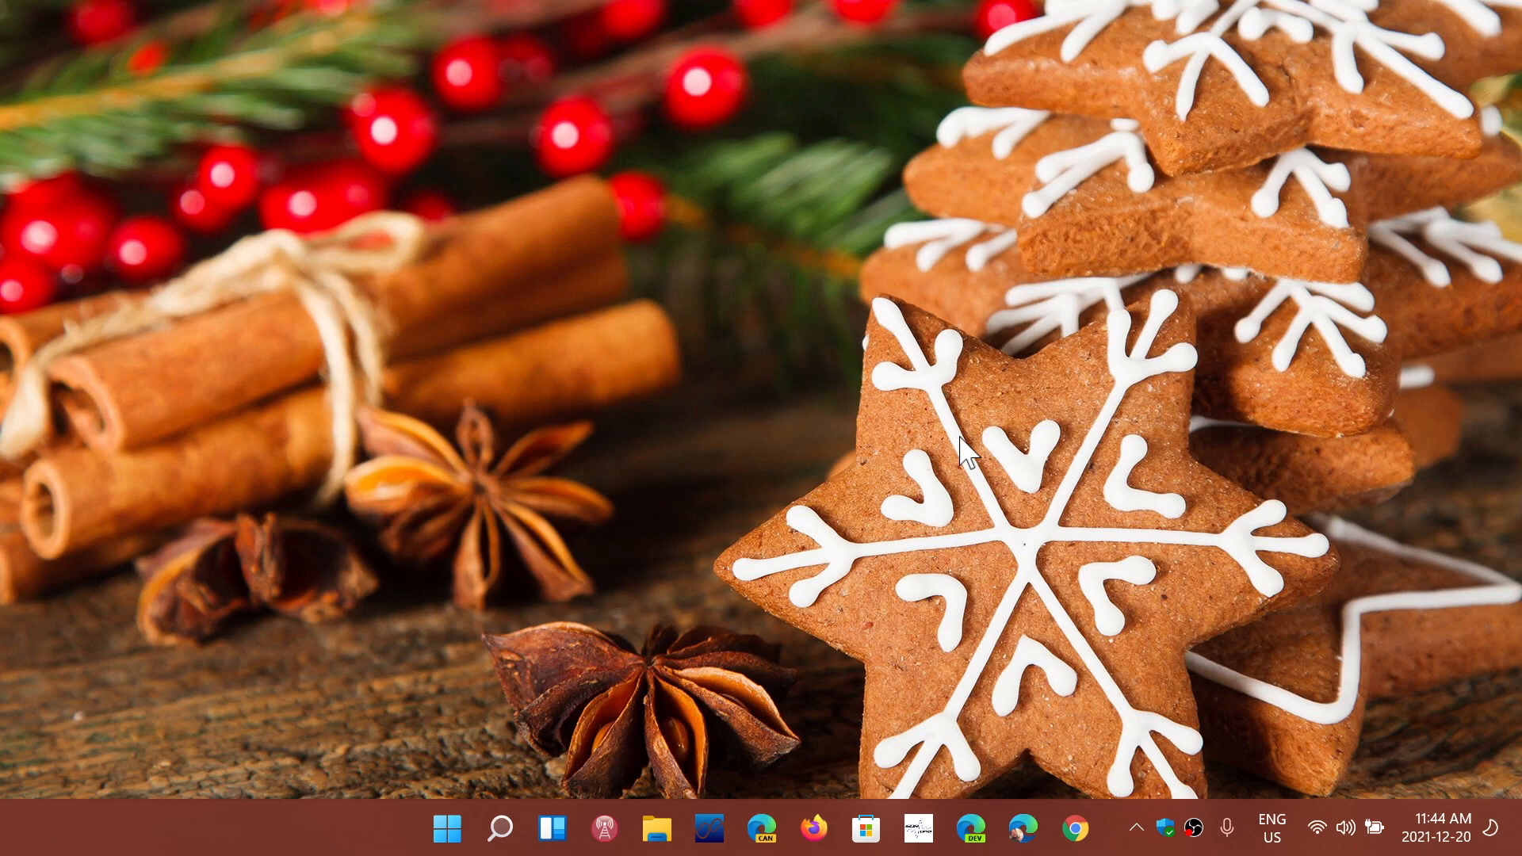
mouse_move(877, 573)
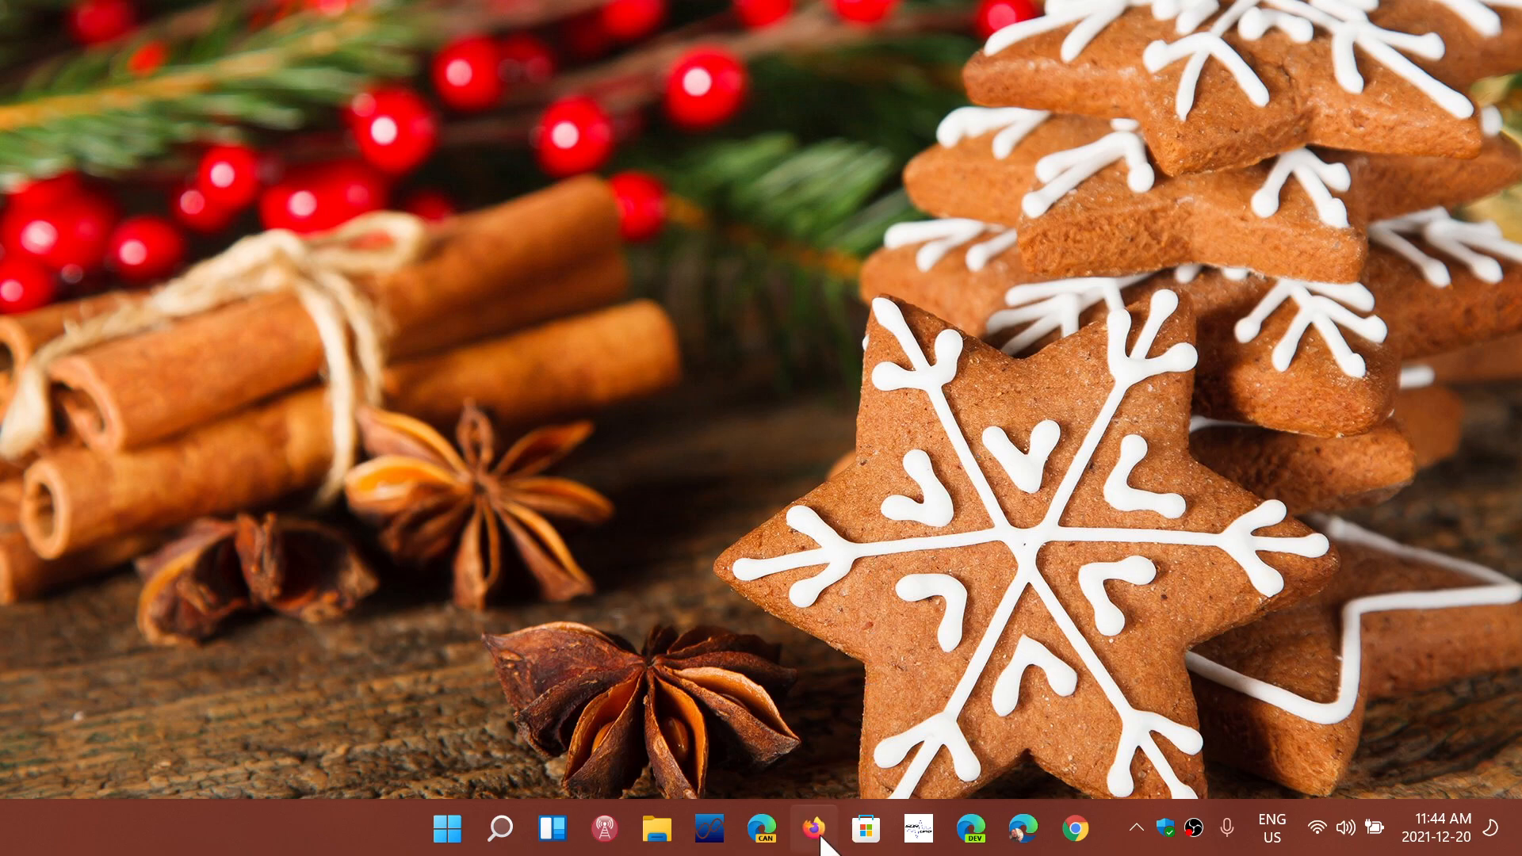
click(814, 827)
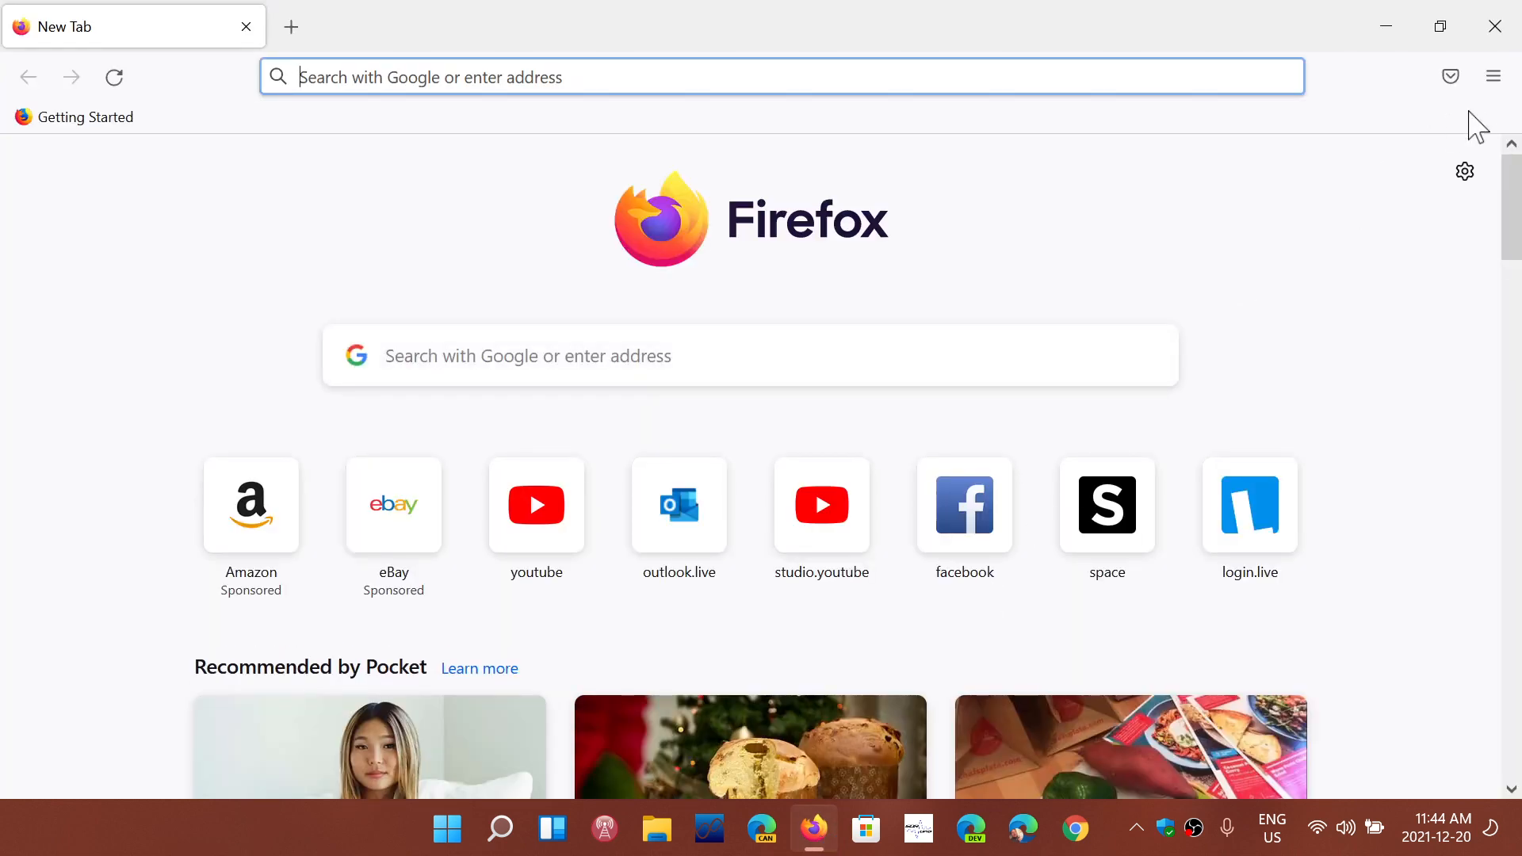
click(1493, 76)
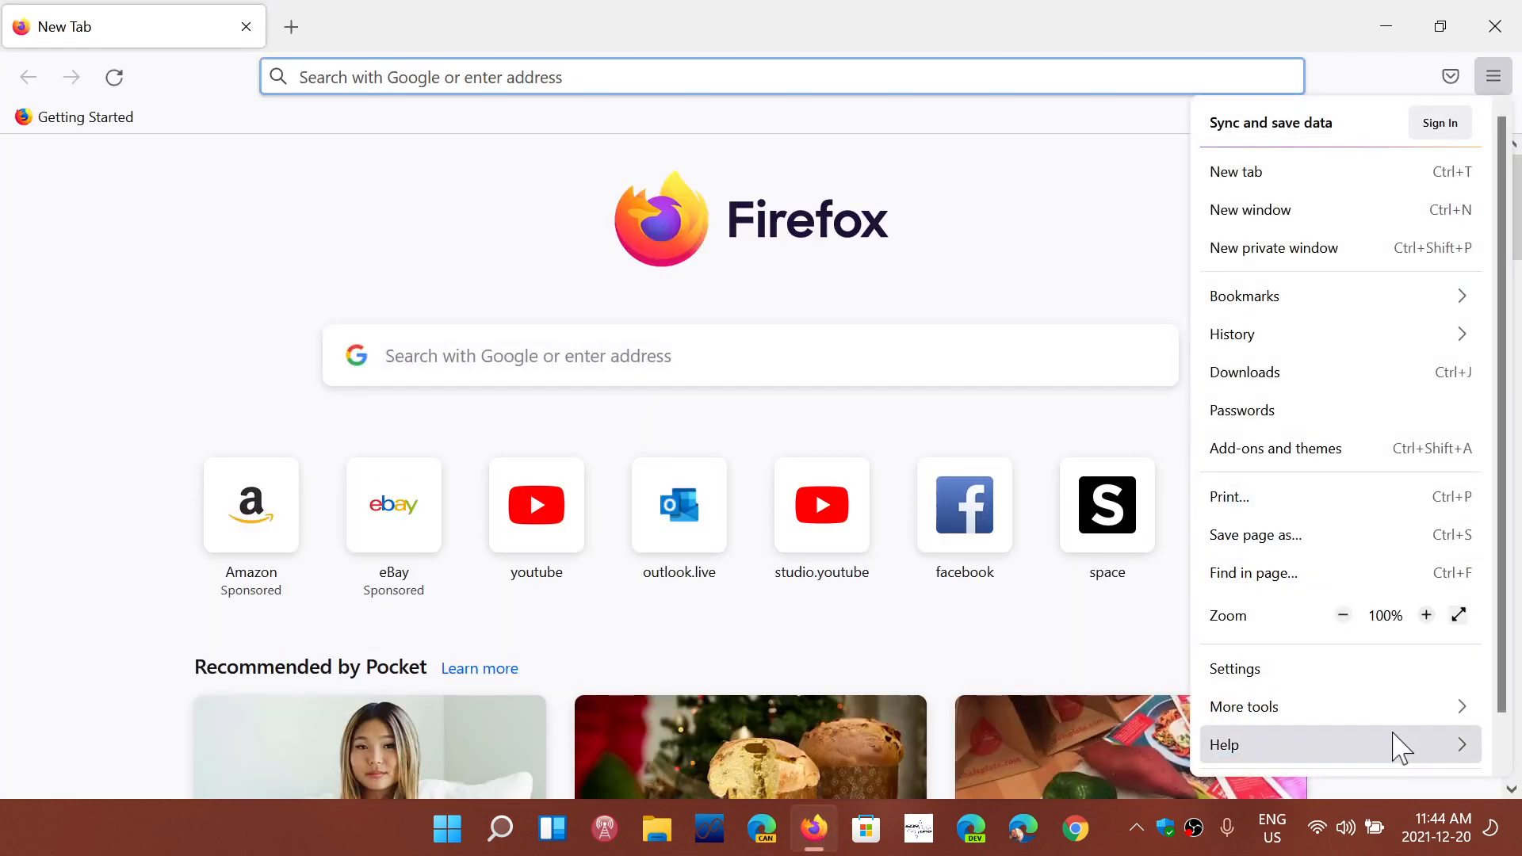
click(1225, 745)
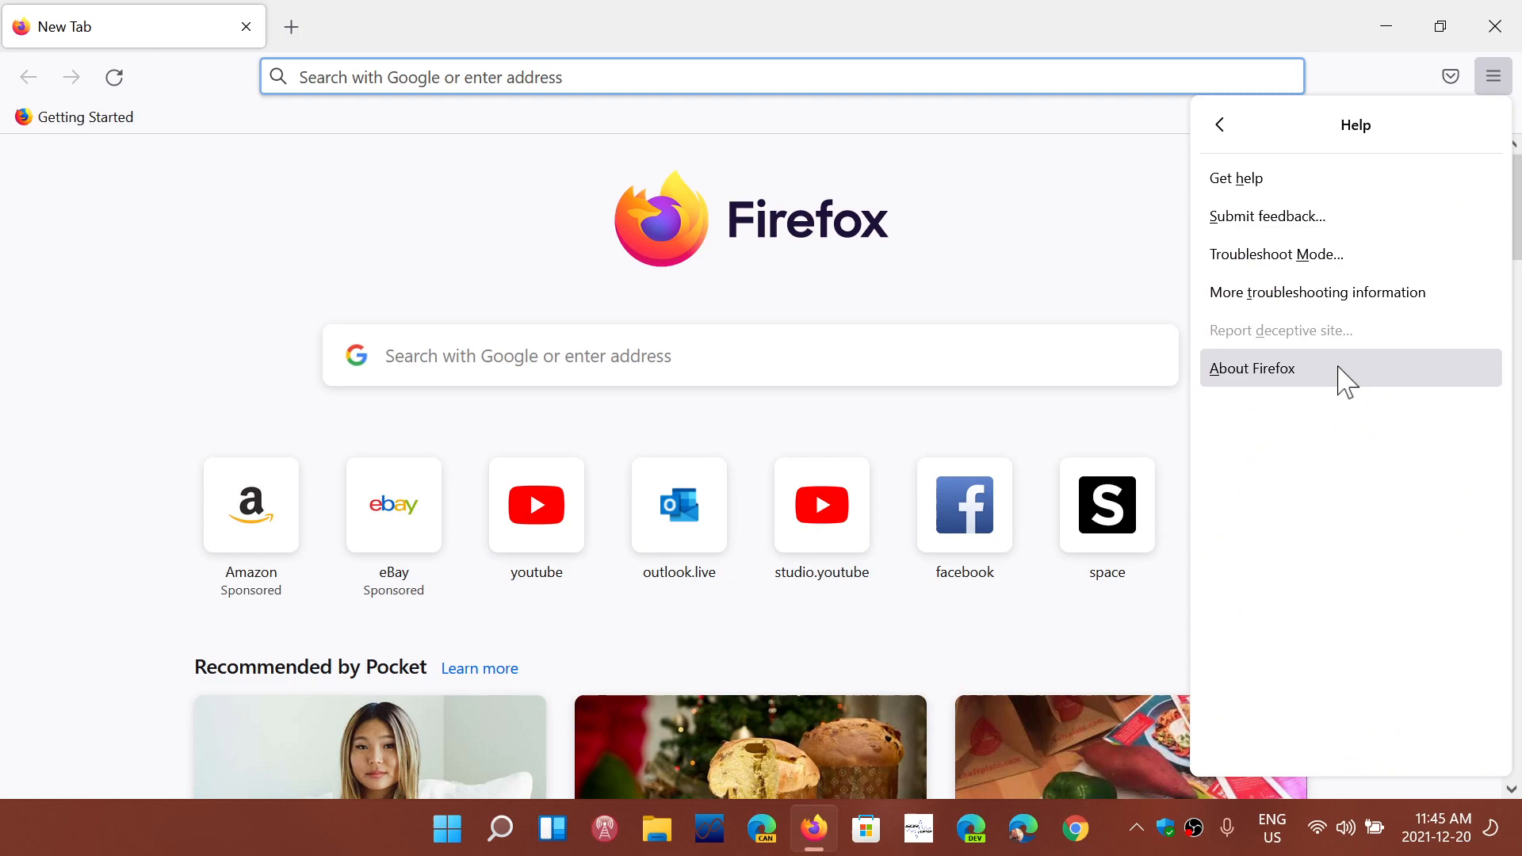
click(1251, 368)
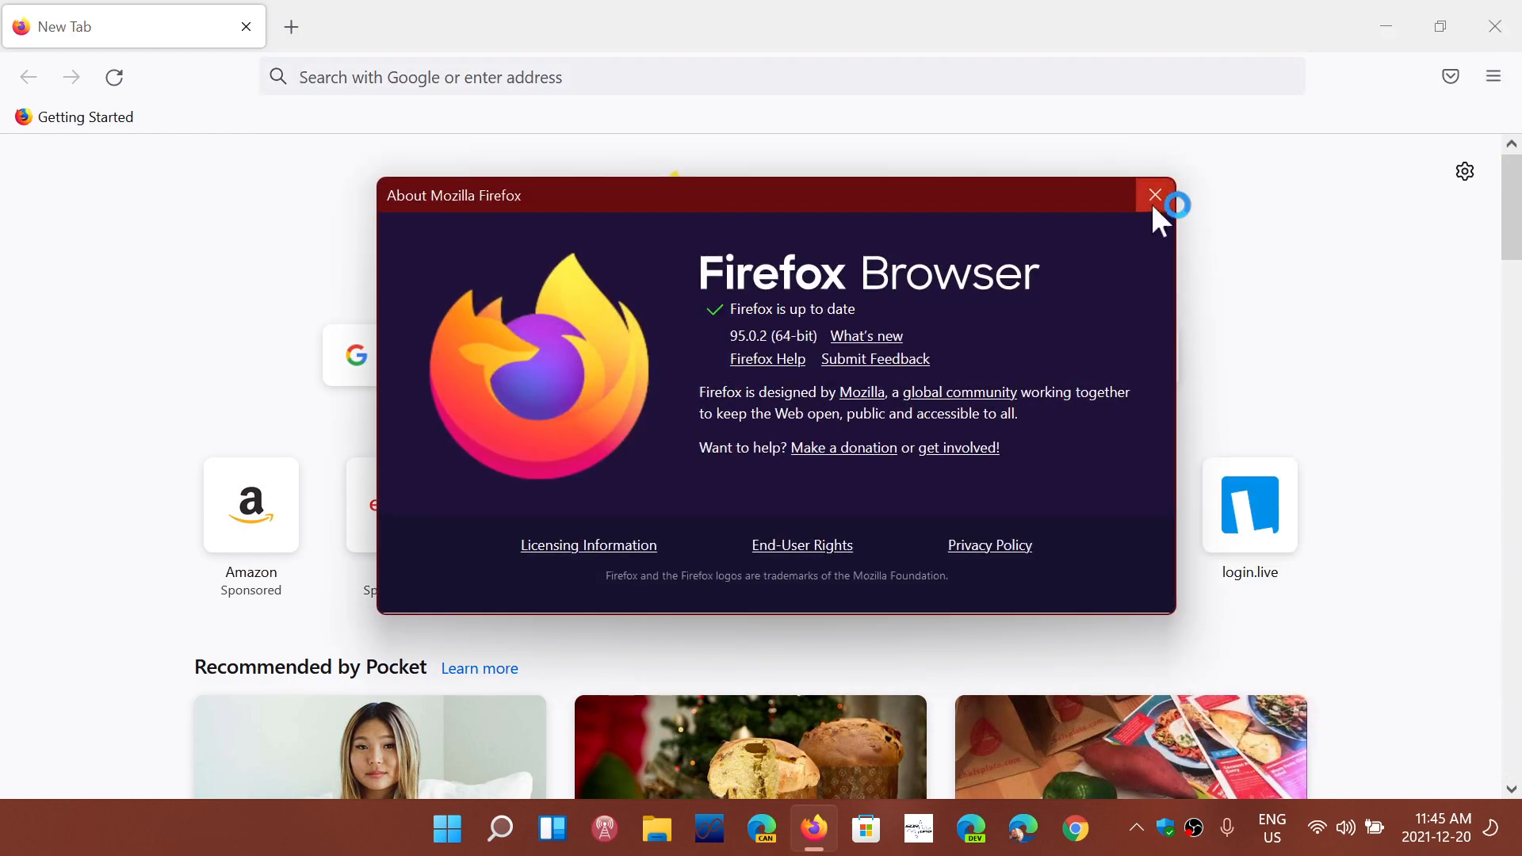
click(1154, 195)
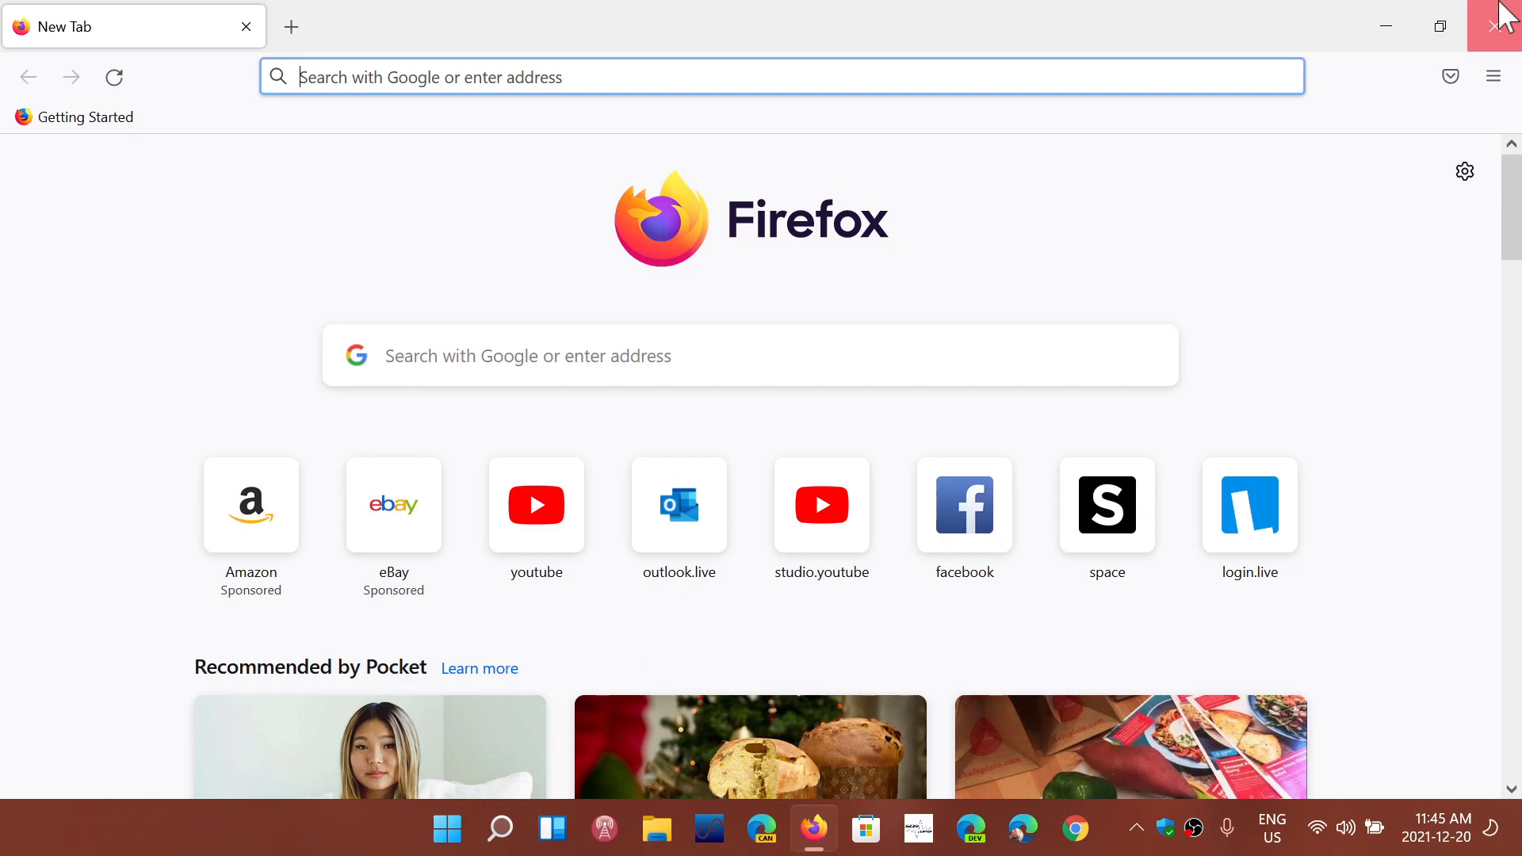
click(1504, 25)
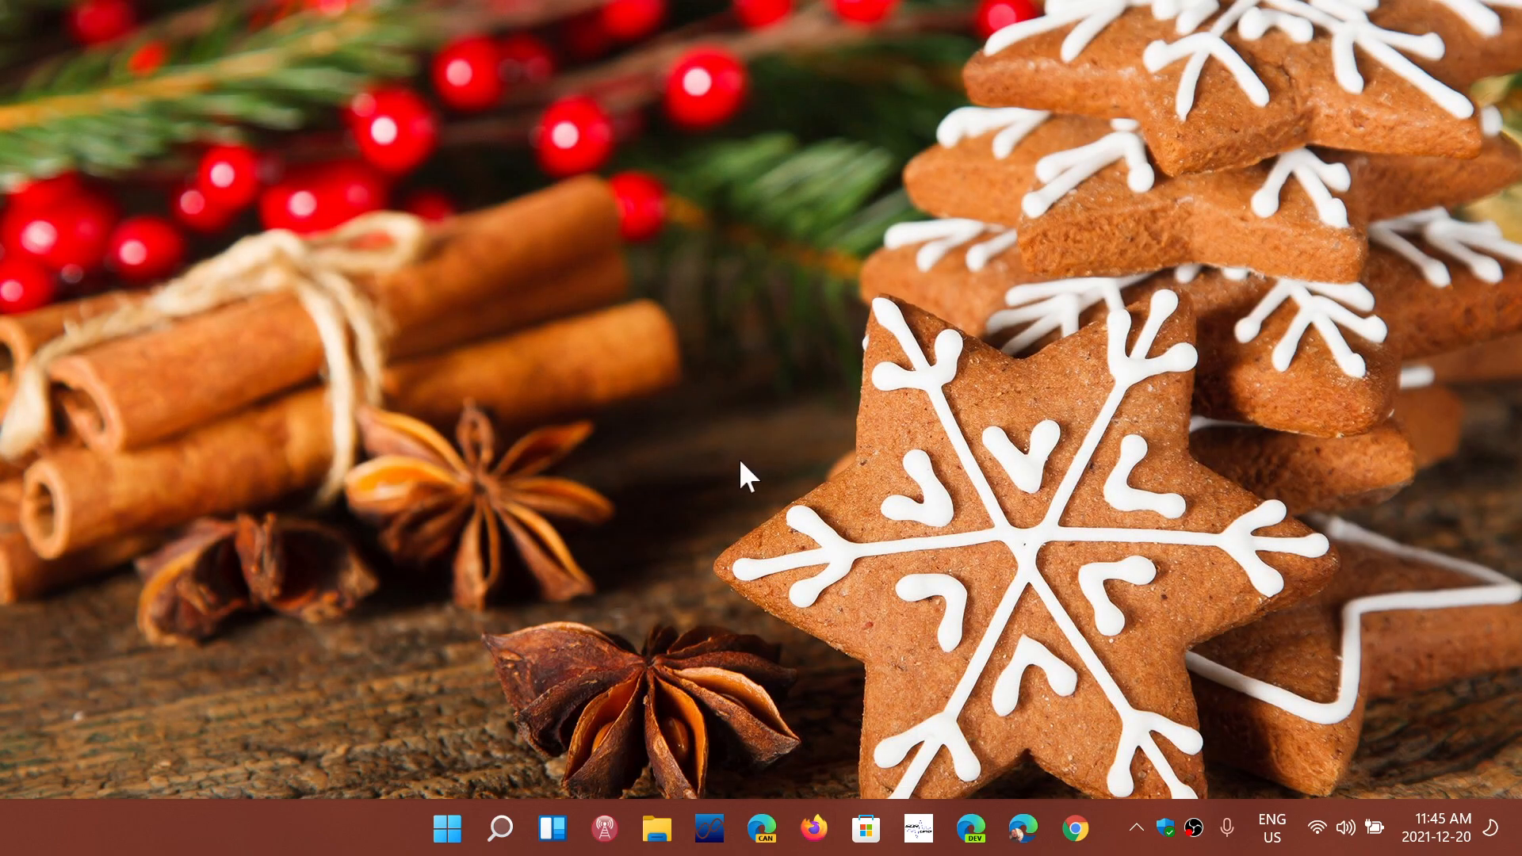